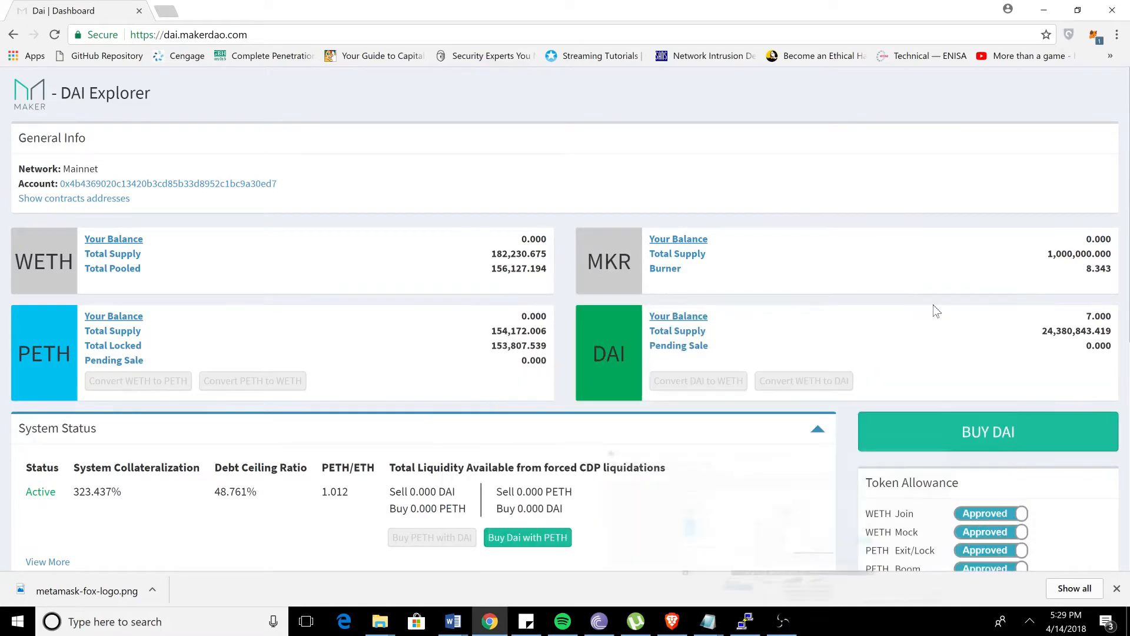
mouse_move(622, 366)
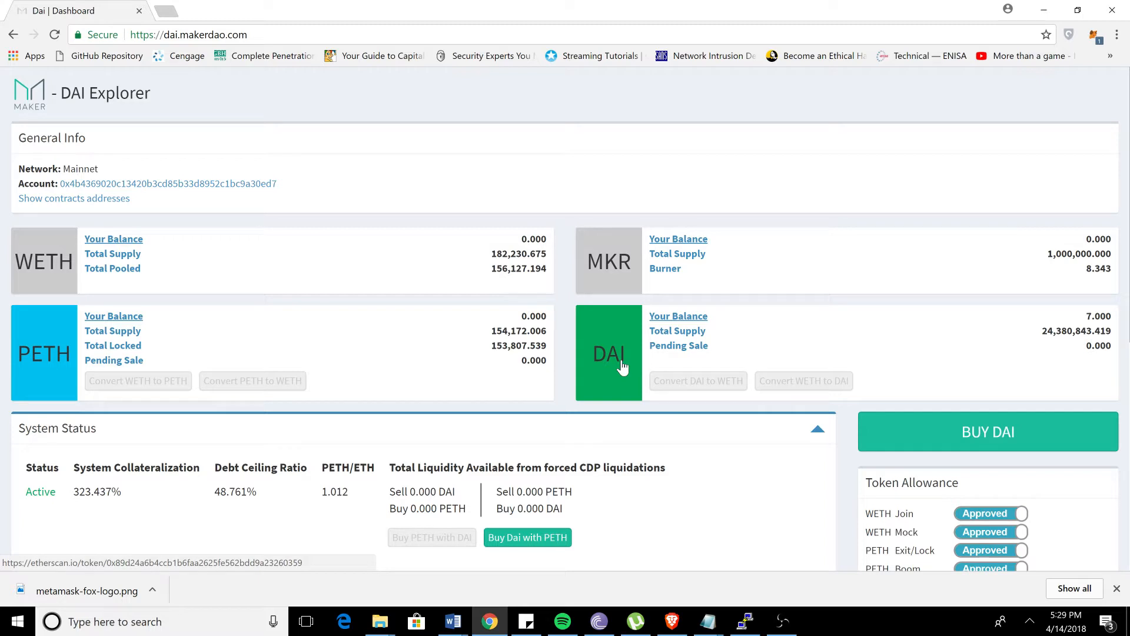
Show the exact Governance Debt (MKR) tooltip for CDP 1455 in the My CDPs table.
scroll("down", 3)
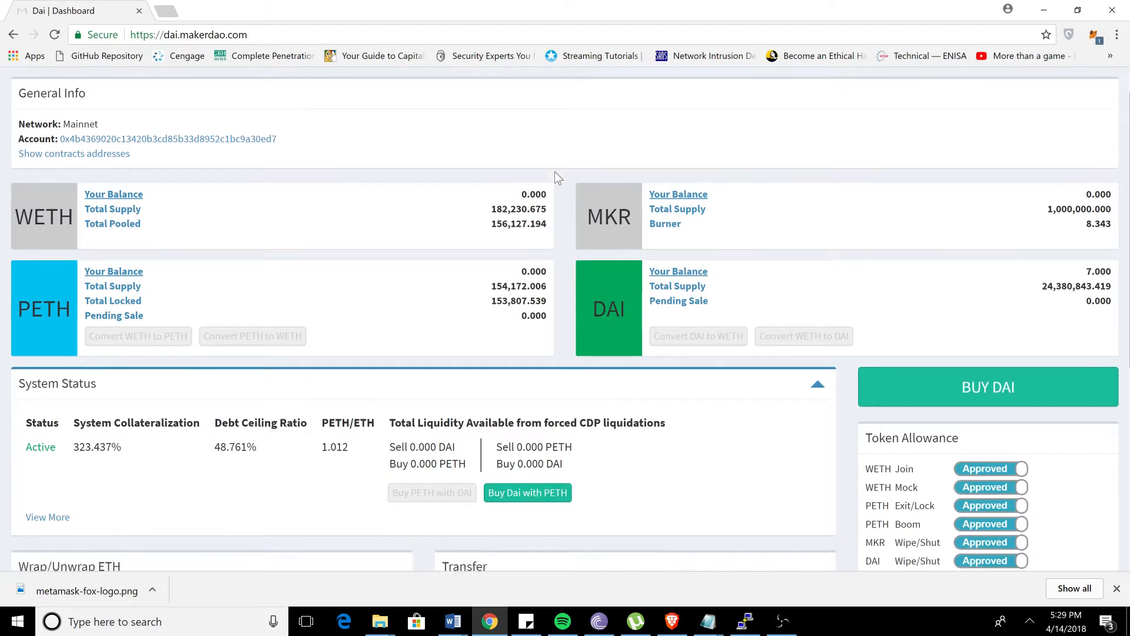
scroll("down", 3)
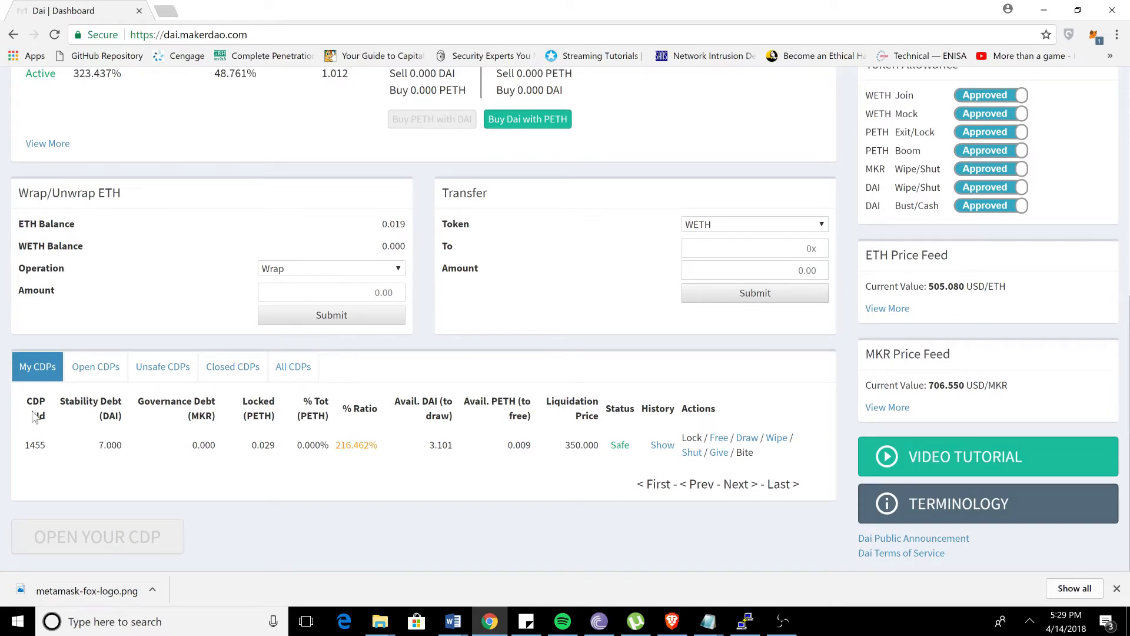
mouse_move(178, 443)
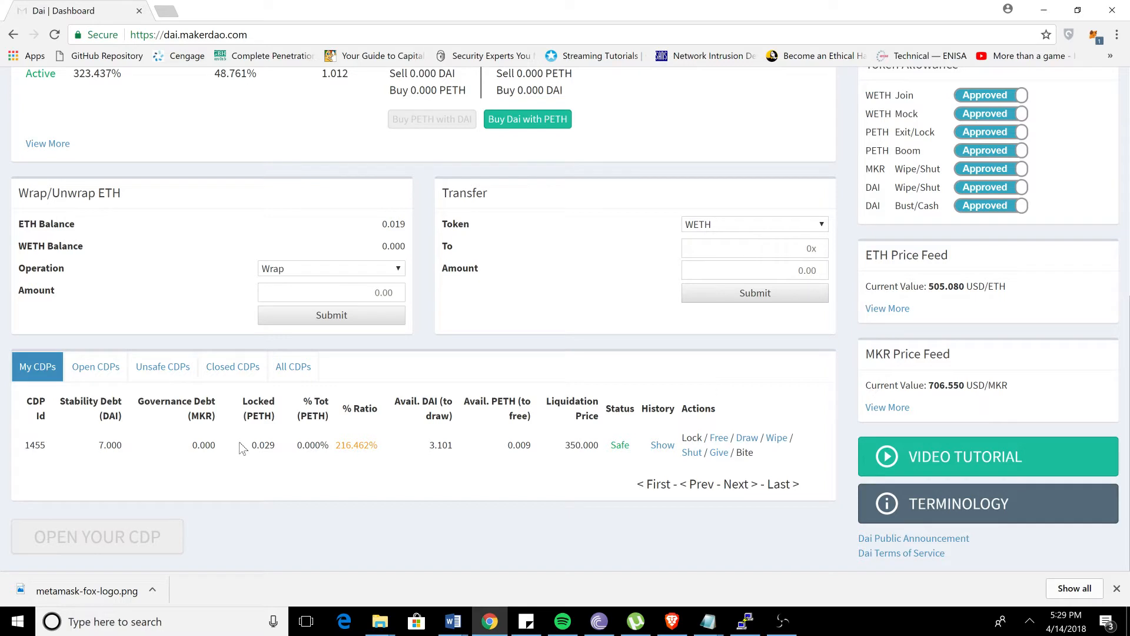
mouse_move(205, 445)
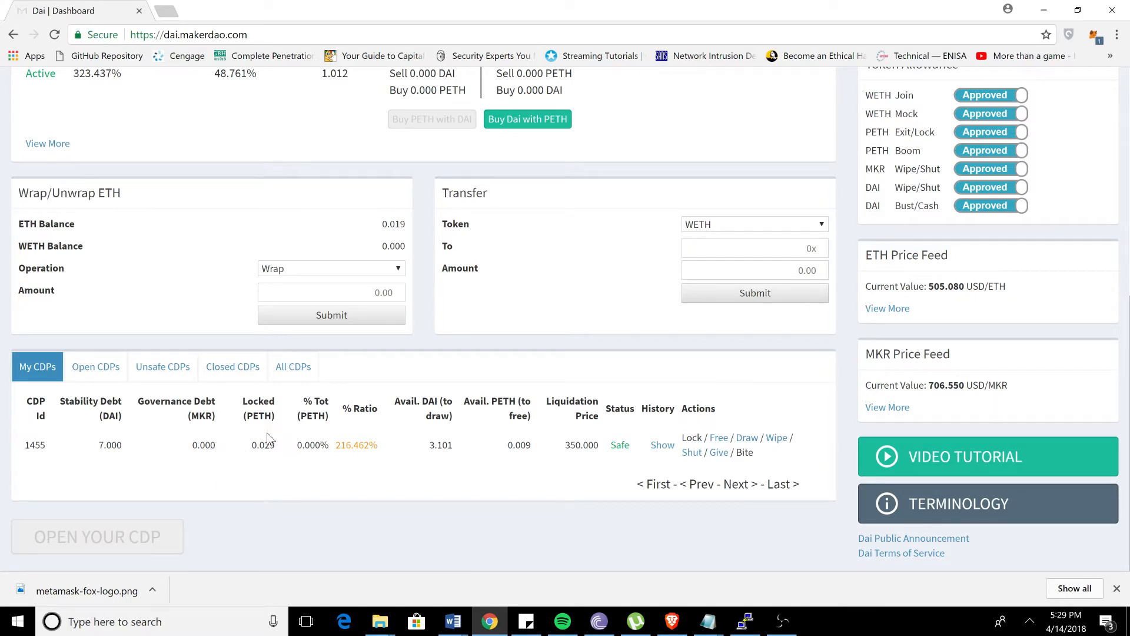
mouse_move(261, 466)
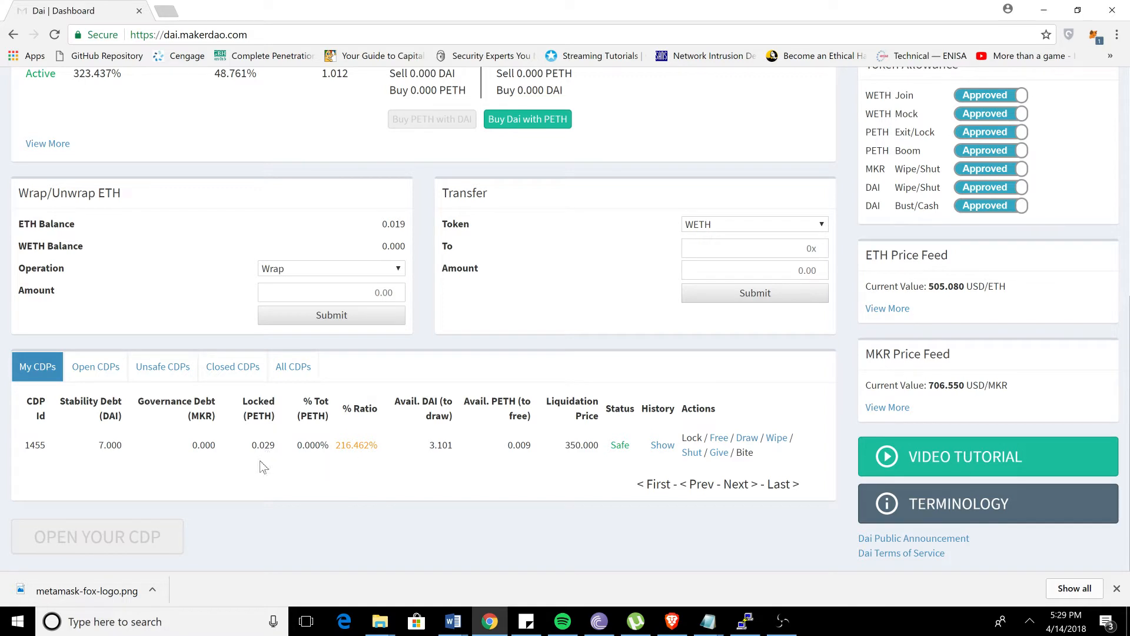
mouse_move(206, 467)
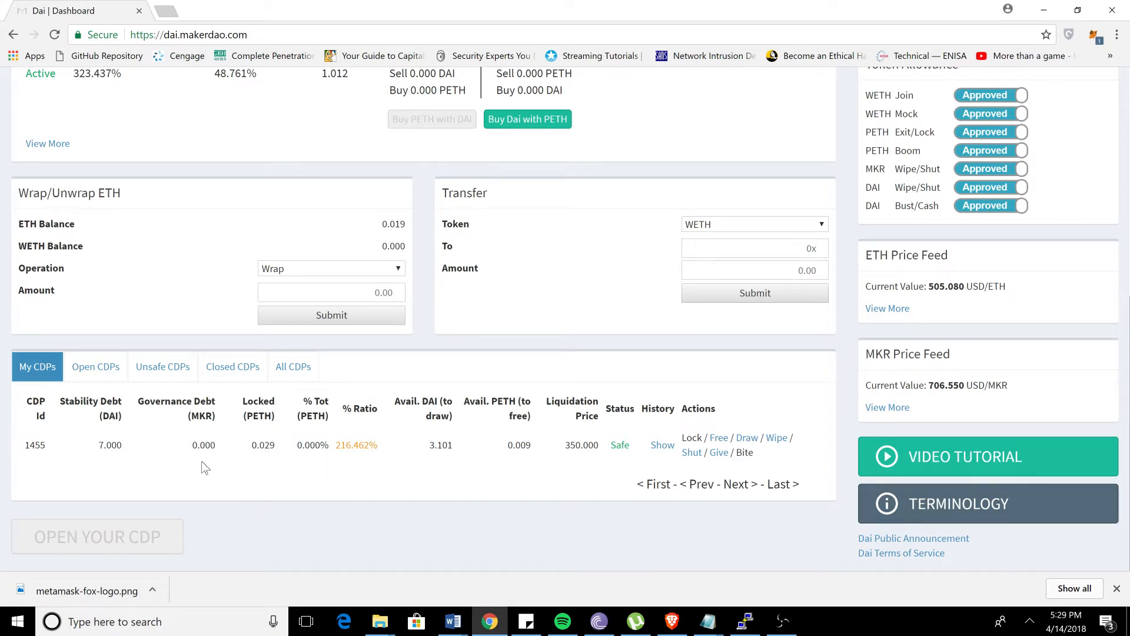
mouse_move(204, 445)
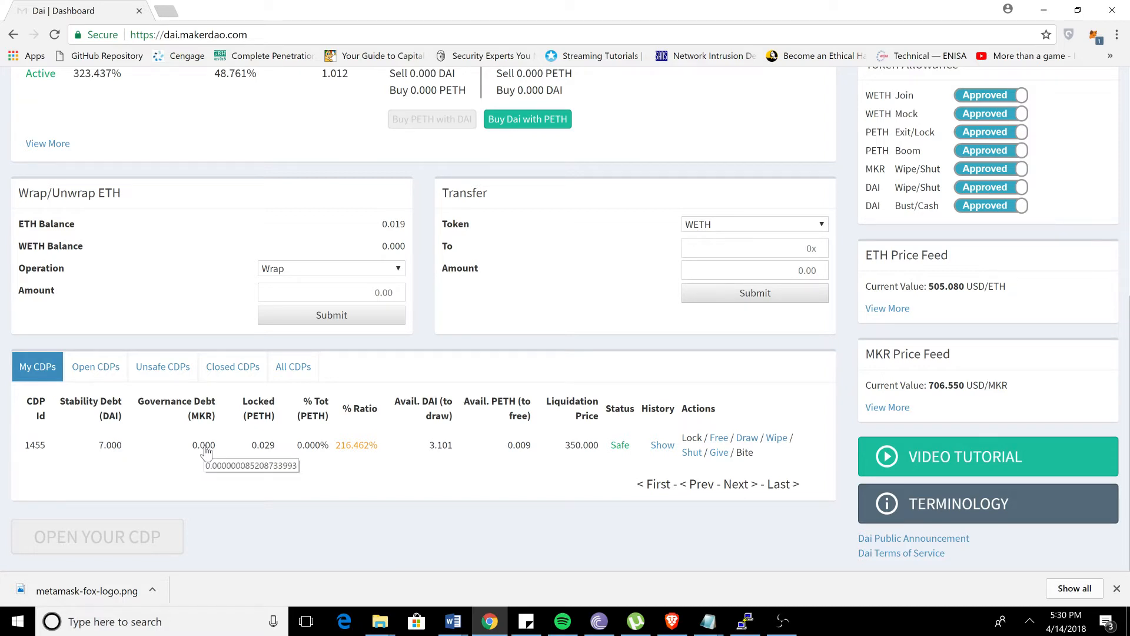
left_click(203, 445)
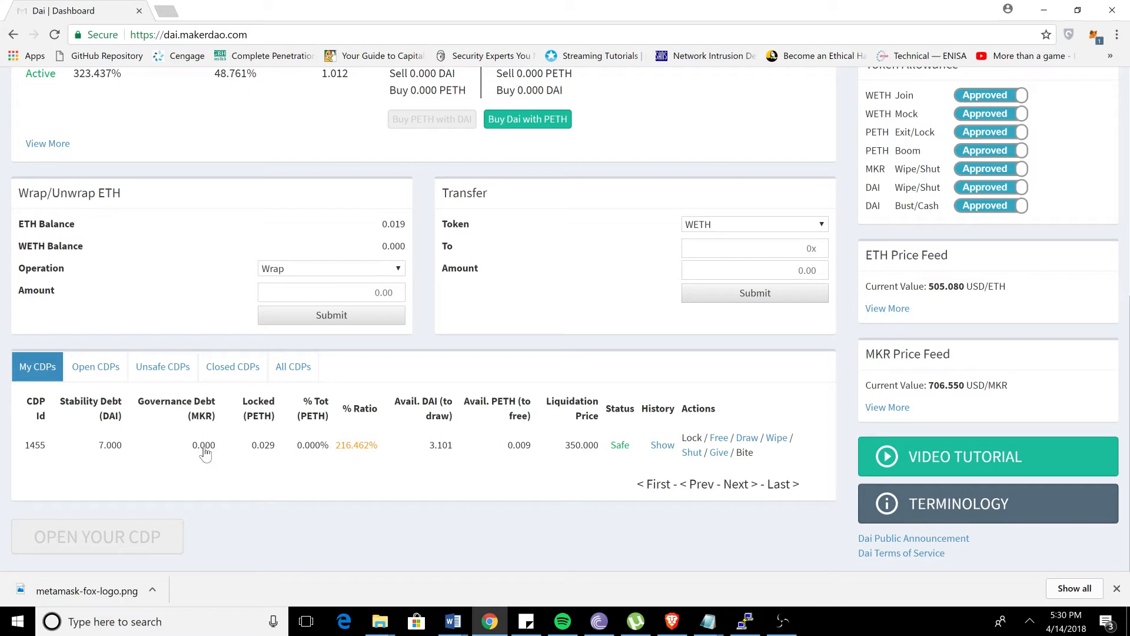
left_click(203, 445)
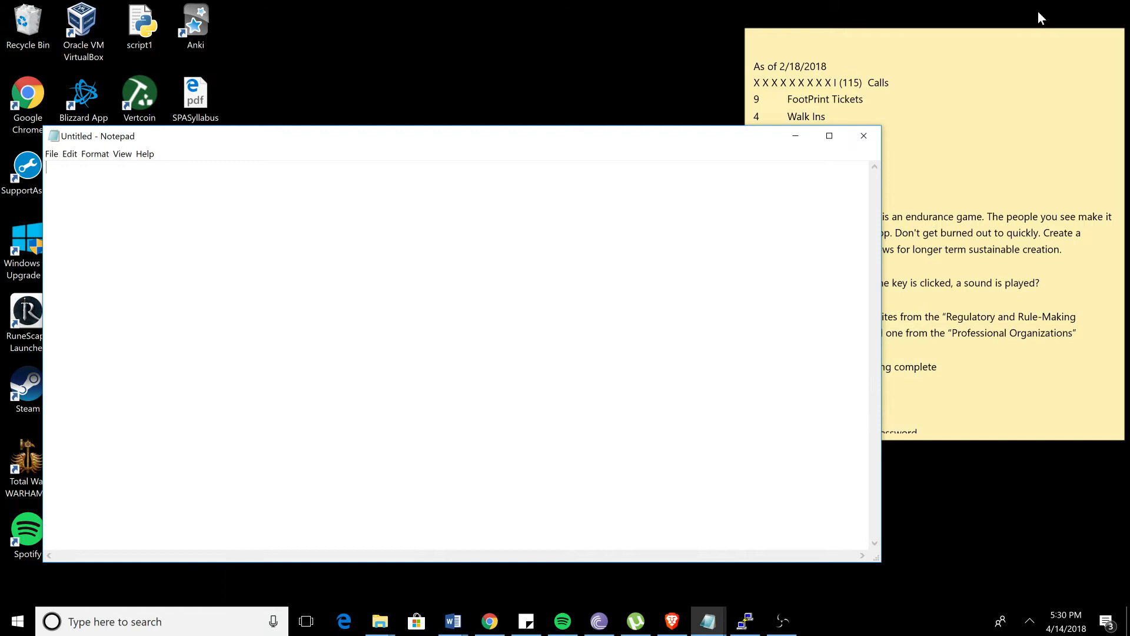
mouse_move(332, 209)
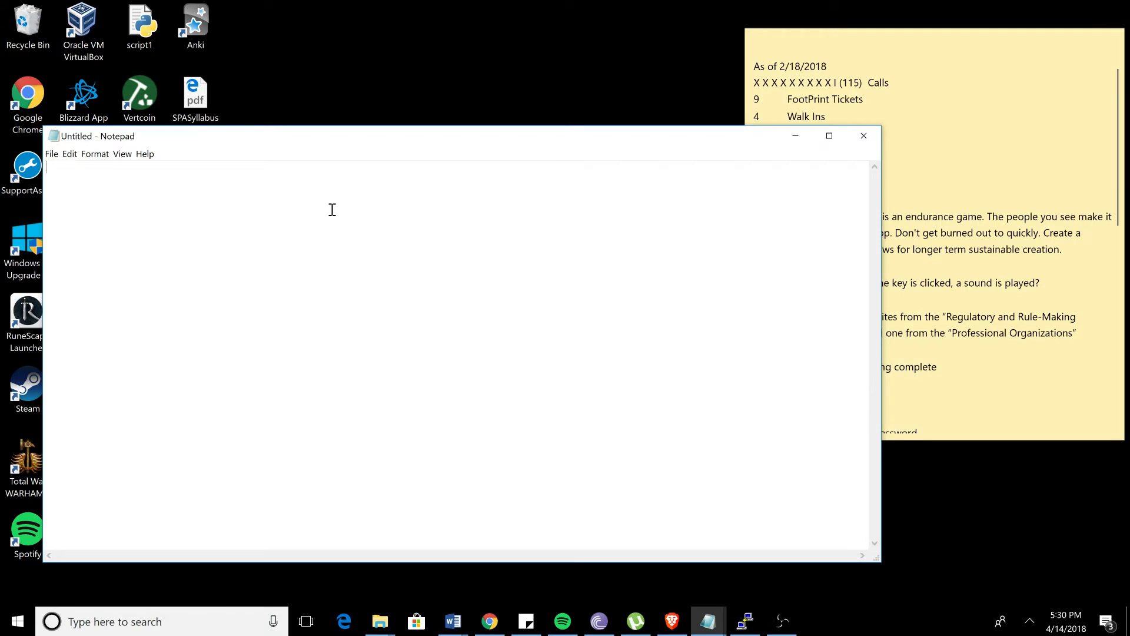
Write 0.000000085208733993 in Notepad with the note 'Exact value of MKR needed to close our CDP'.
type("0.000000085208733993")
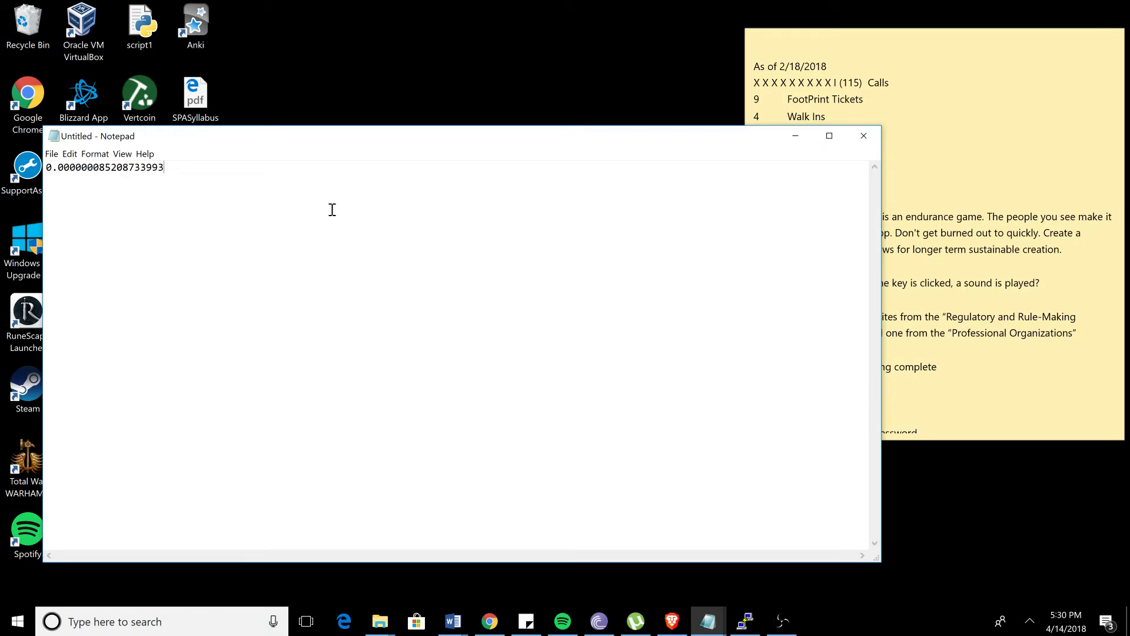
type("Ex")
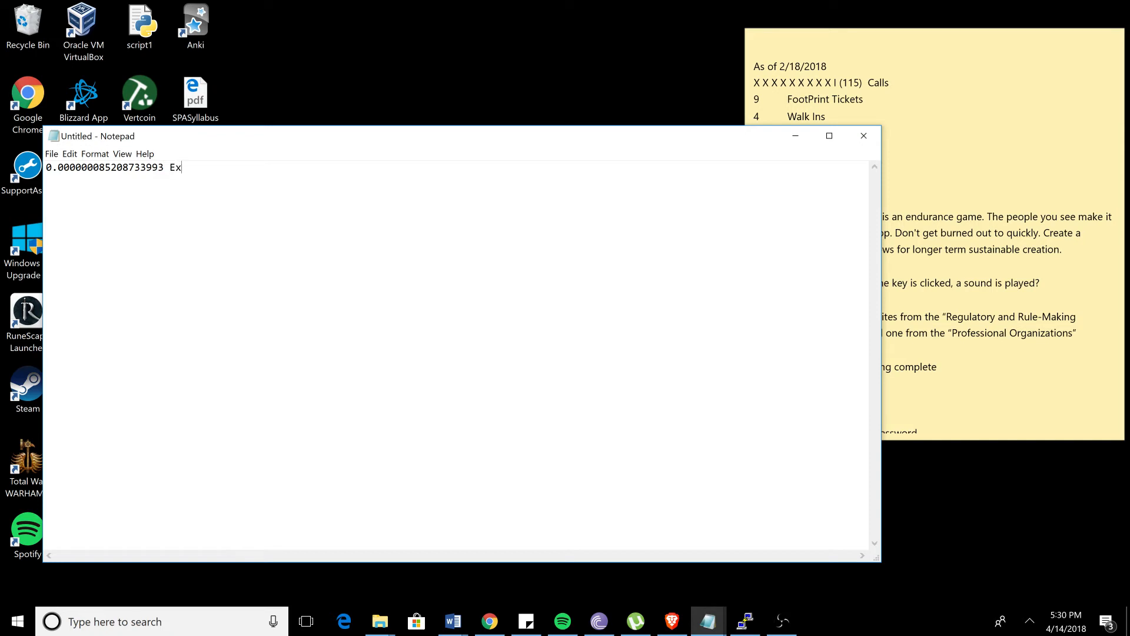
type("act value of")
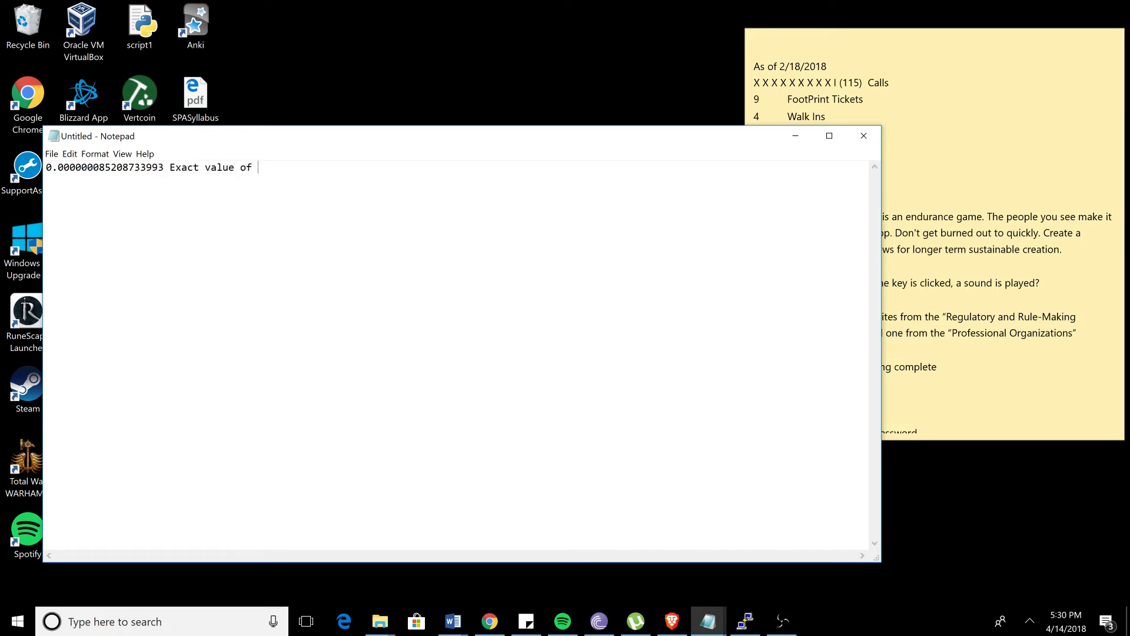
type("MKR needed to")
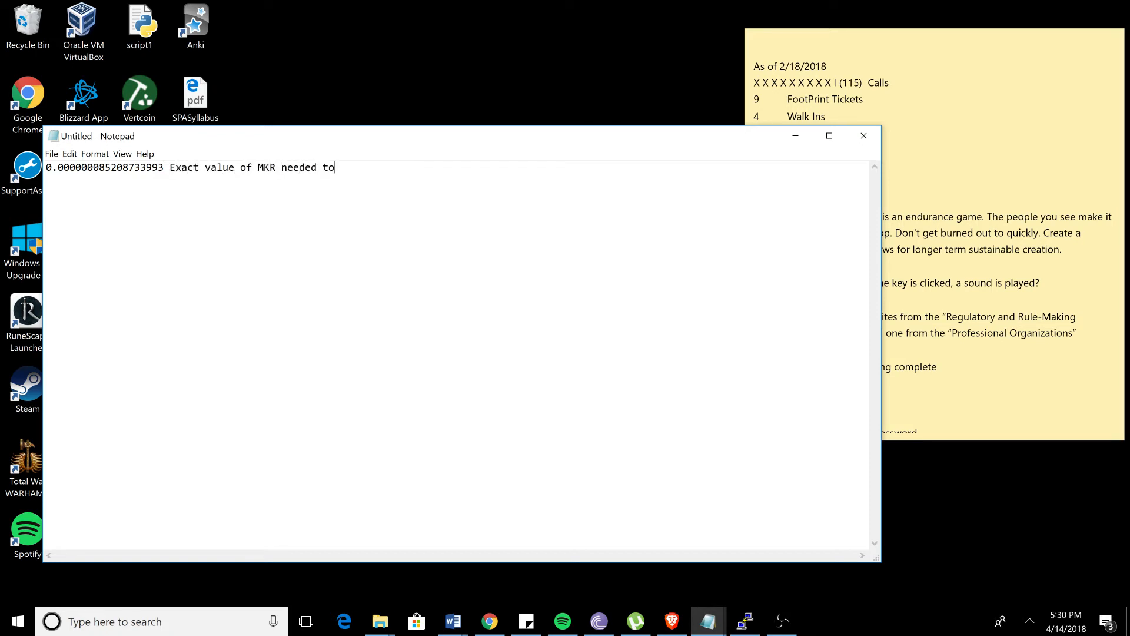
type("close our CDP")
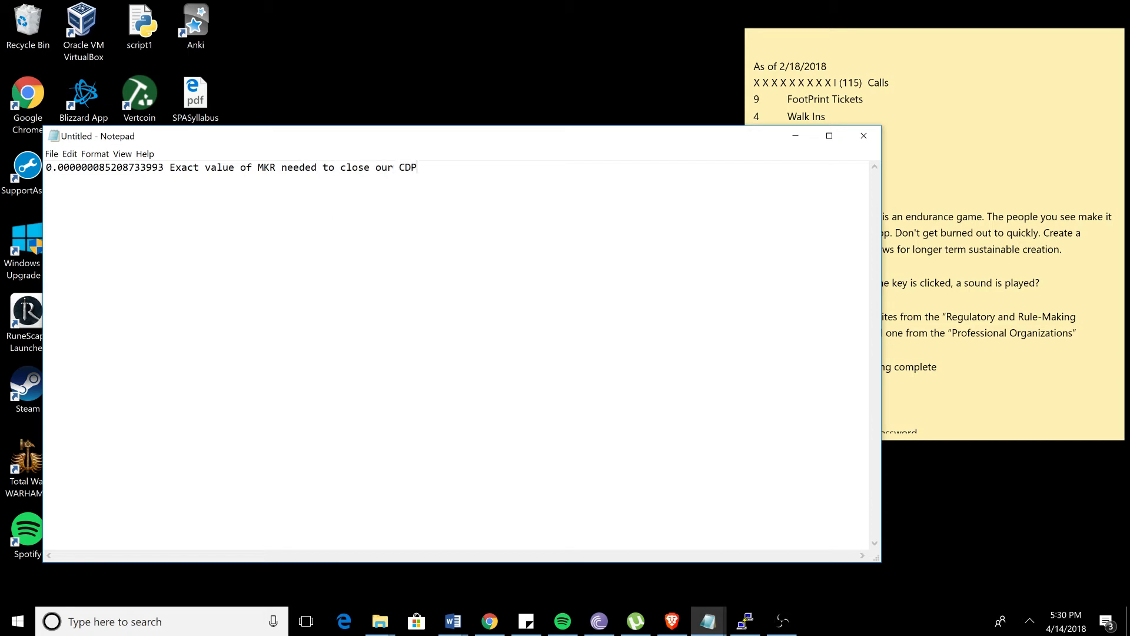
mouse_move(331, 209)
type(".")
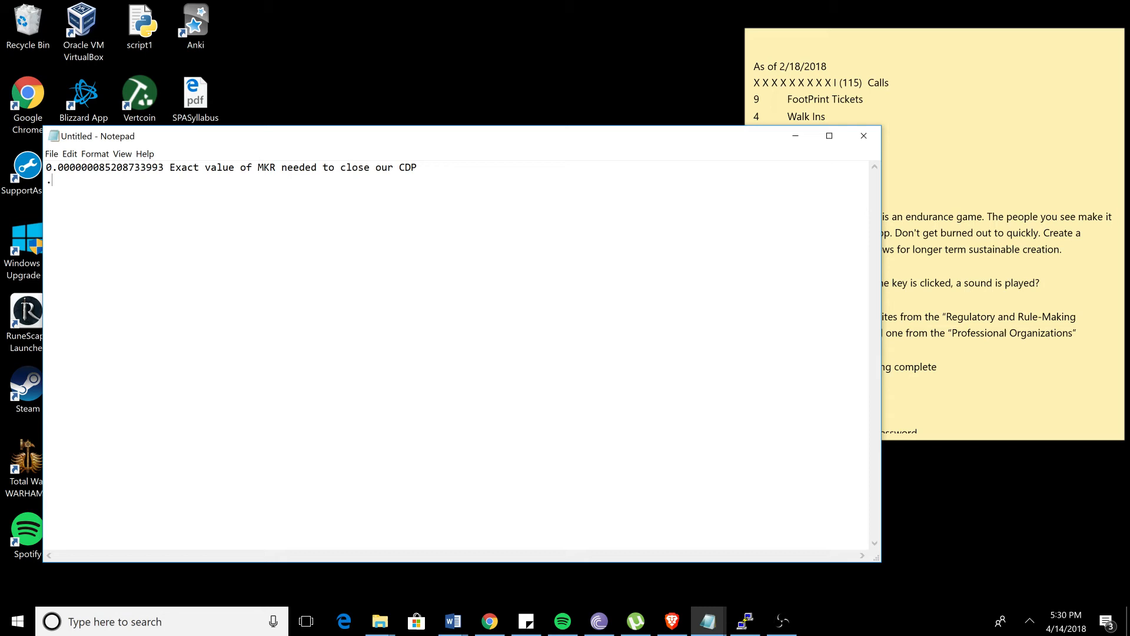
type("0000")
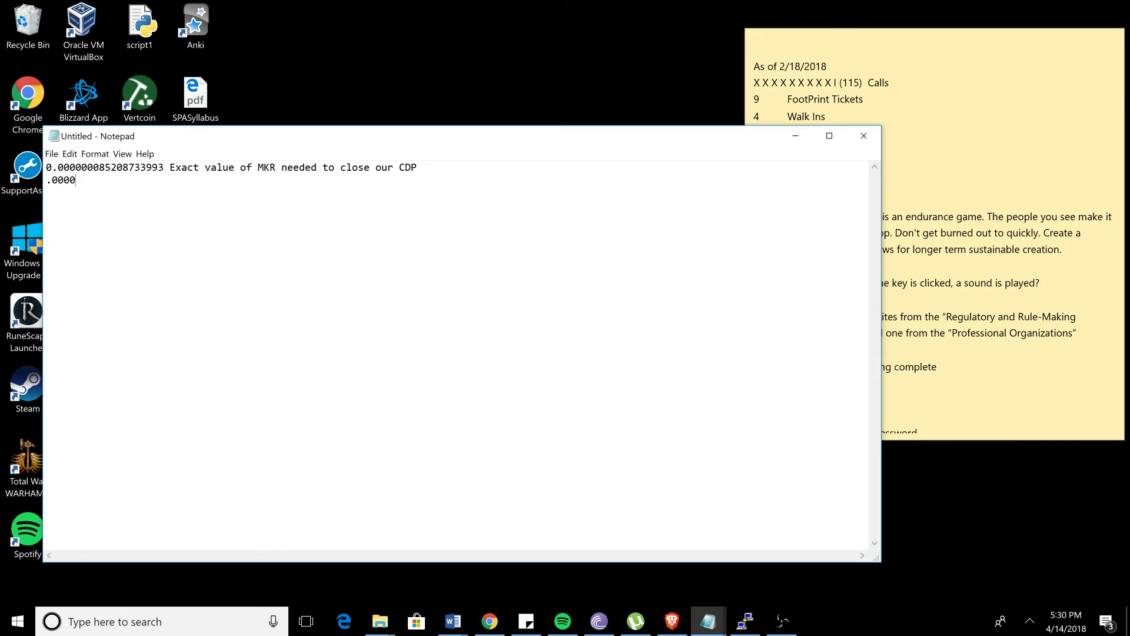
type("0001")
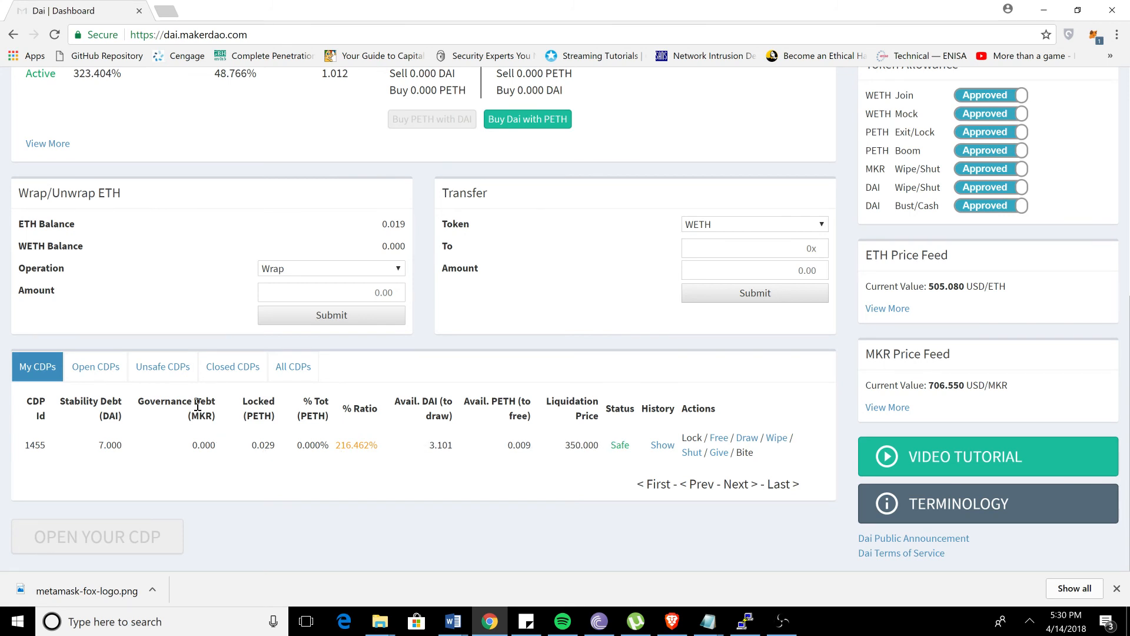
mouse_move(203, 445)
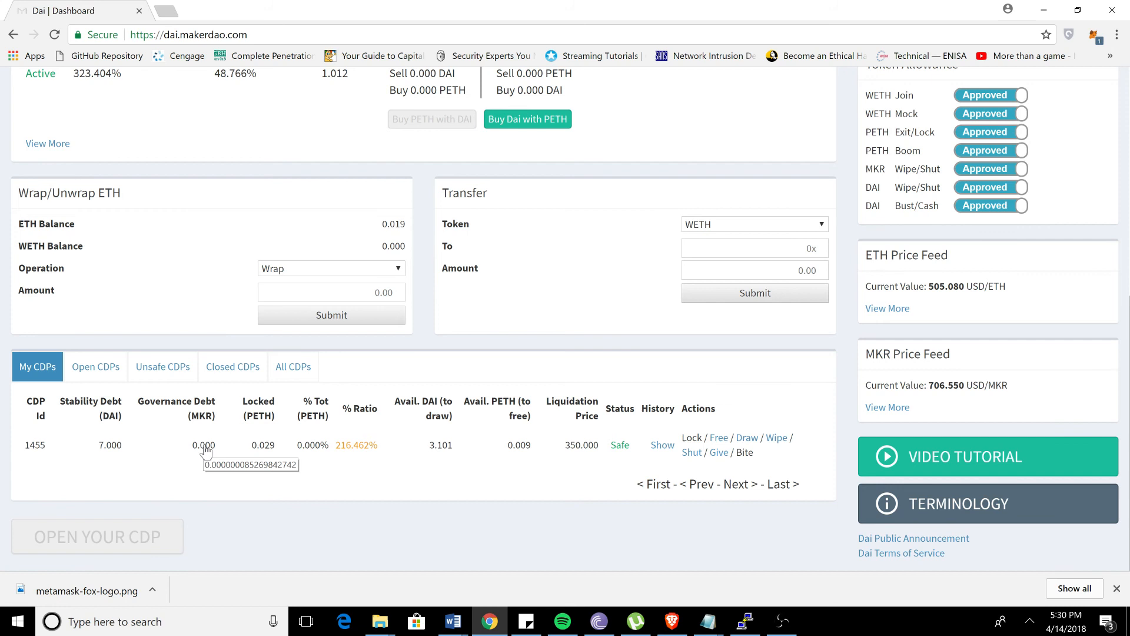
left_click(203, 445)
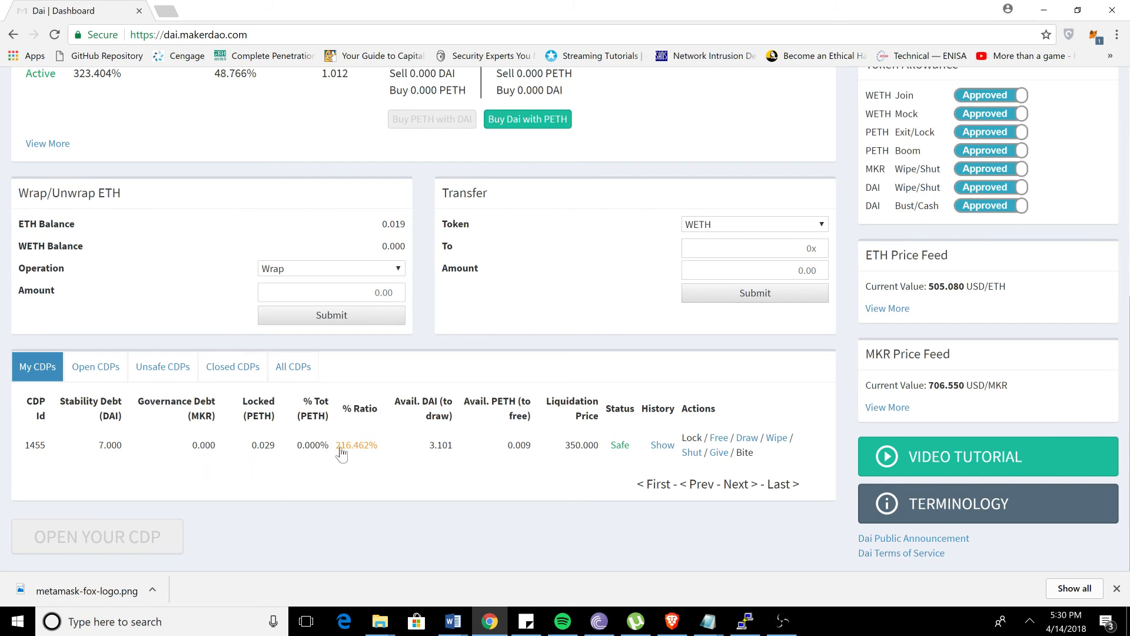
mouse_move(565, 503)
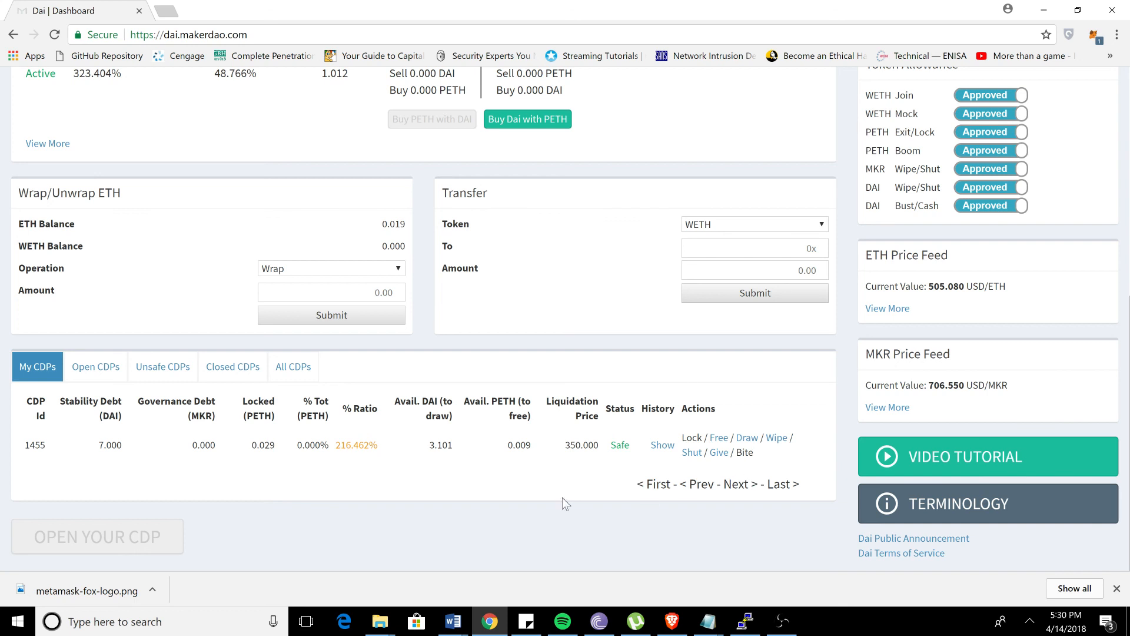